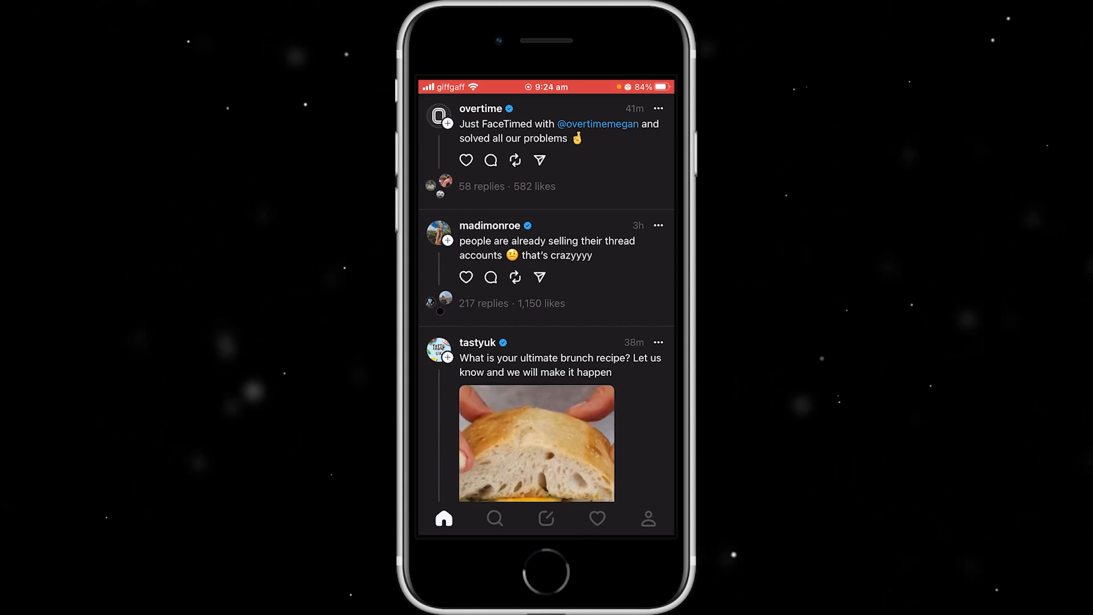
Filter the Activity feed to Requests, showing five pending follow requests to confirm or hide.
{"action": "left_click", "coordinate": [596, 518]}
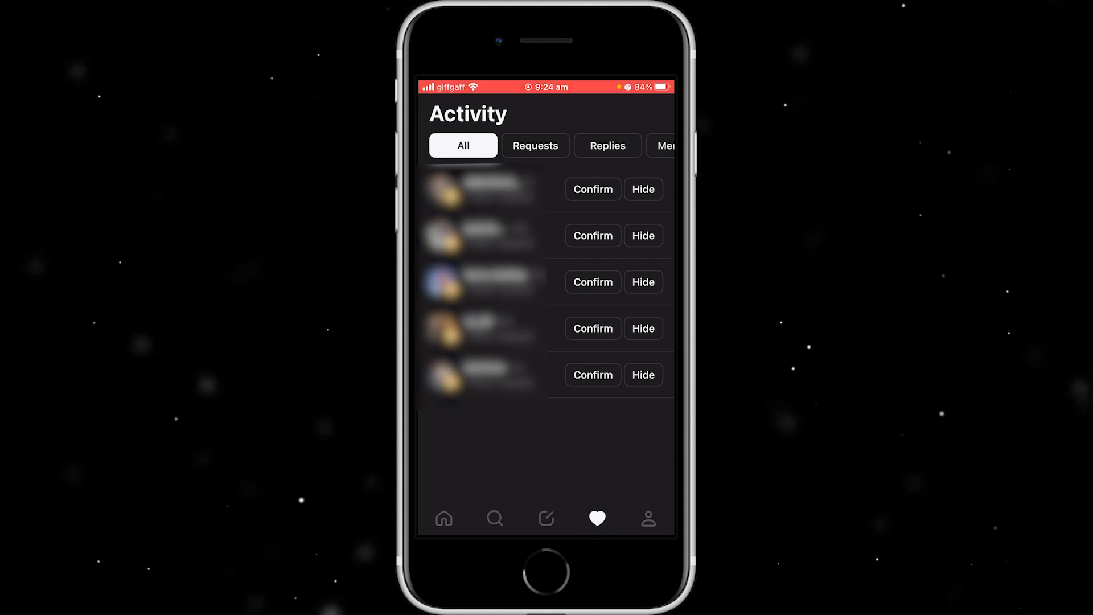
{"action": "left_click", "coordinate": [535, 146]}
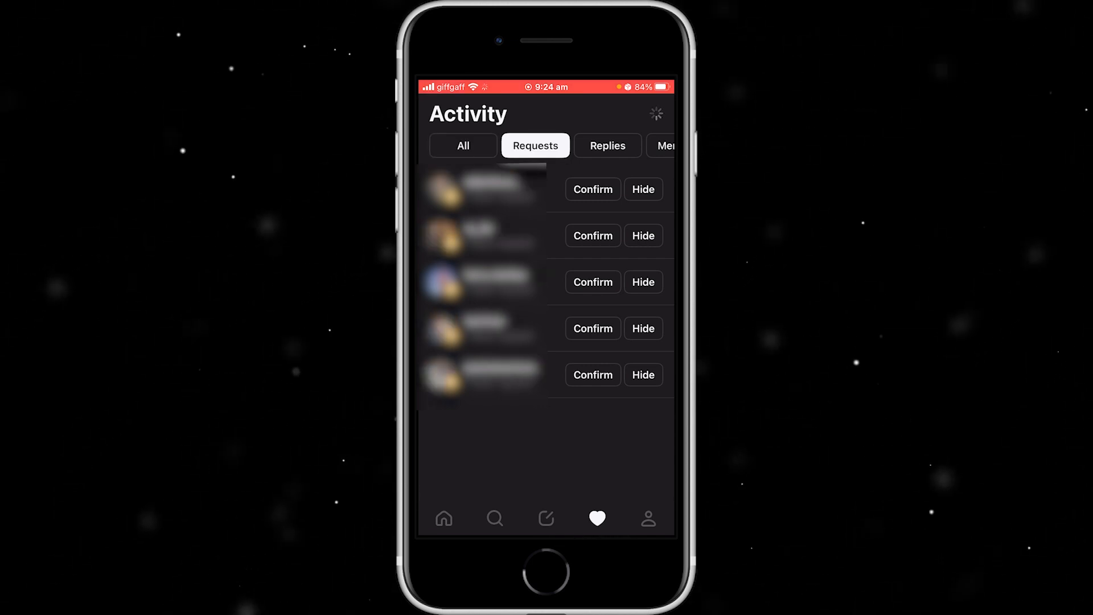